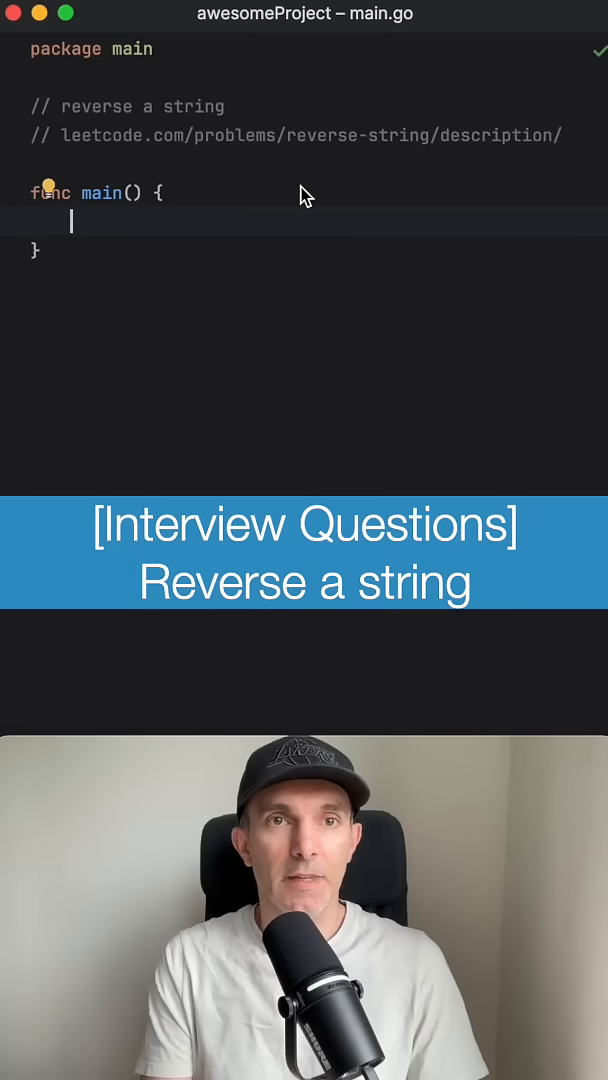
Declare s := "hello world" and convert it with runes := []rune(s) inside main.
type("s := \"hello world")
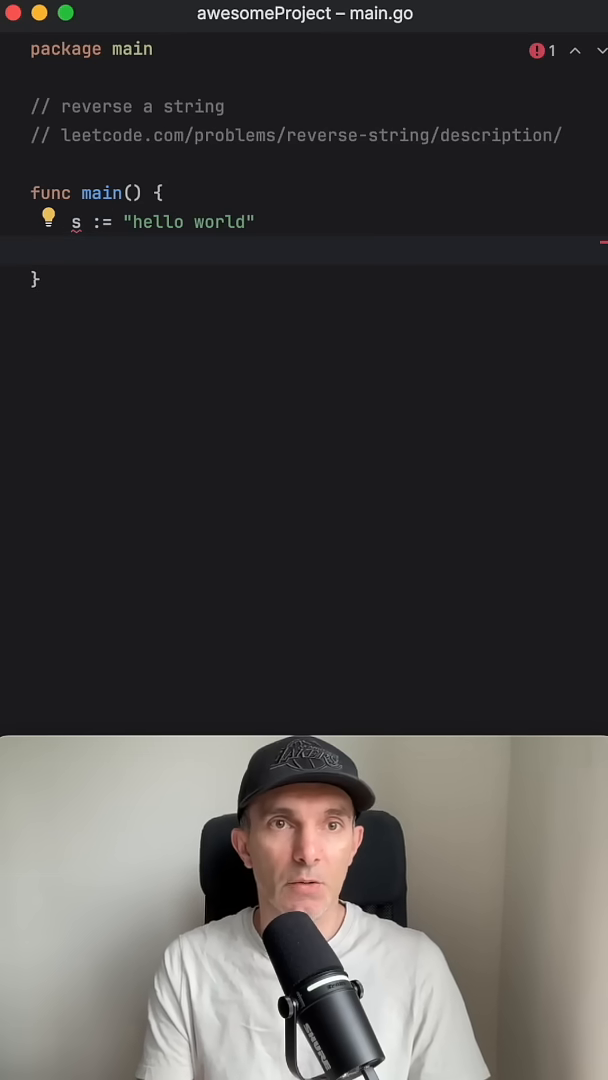
type("runes :=")
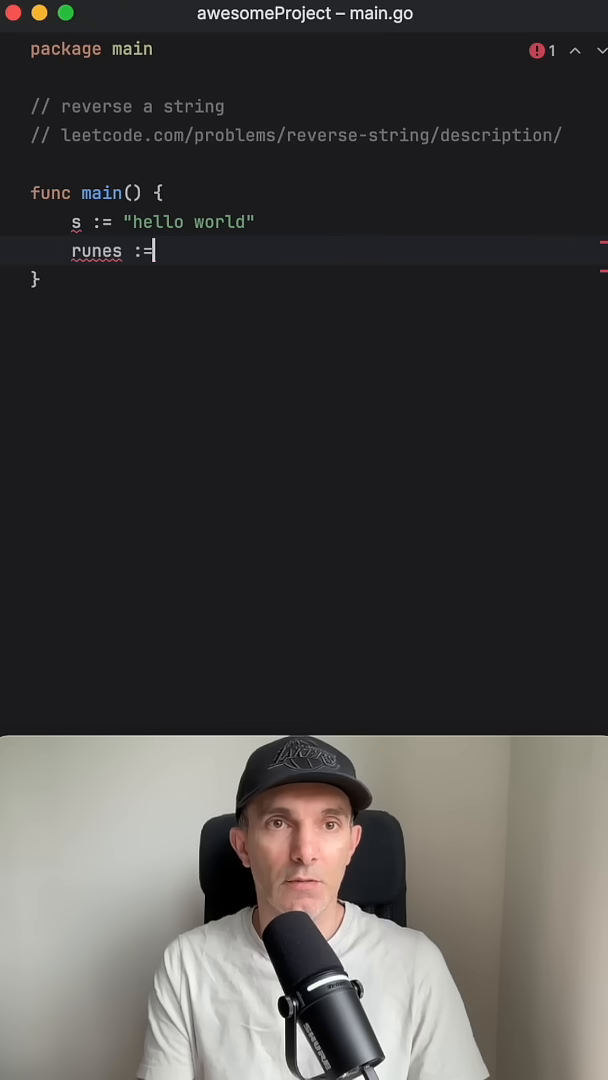
type("[]rune(s)")
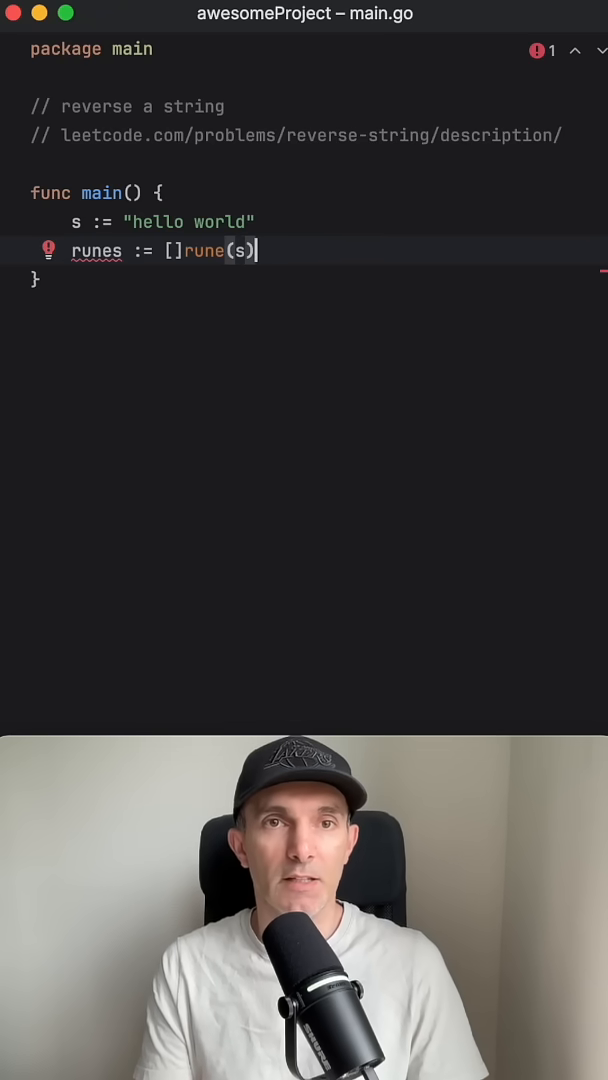
key("Enter")
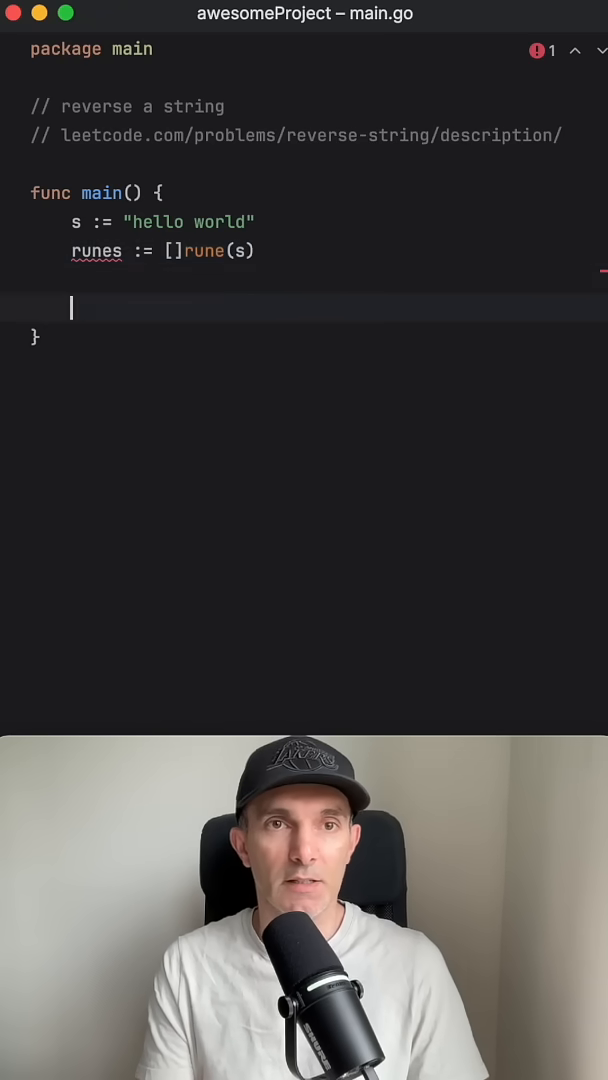
Write the loop header for i, j := 0, len(runes)-1; i < j; i, j = i+1, j-1.
type("for i, j :=")
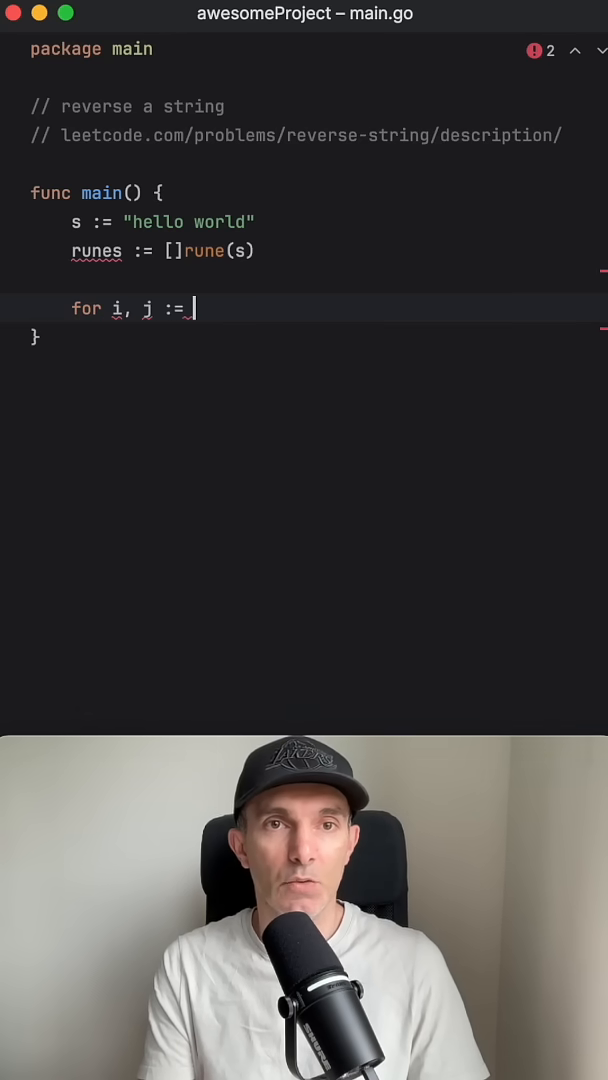
type("0,")
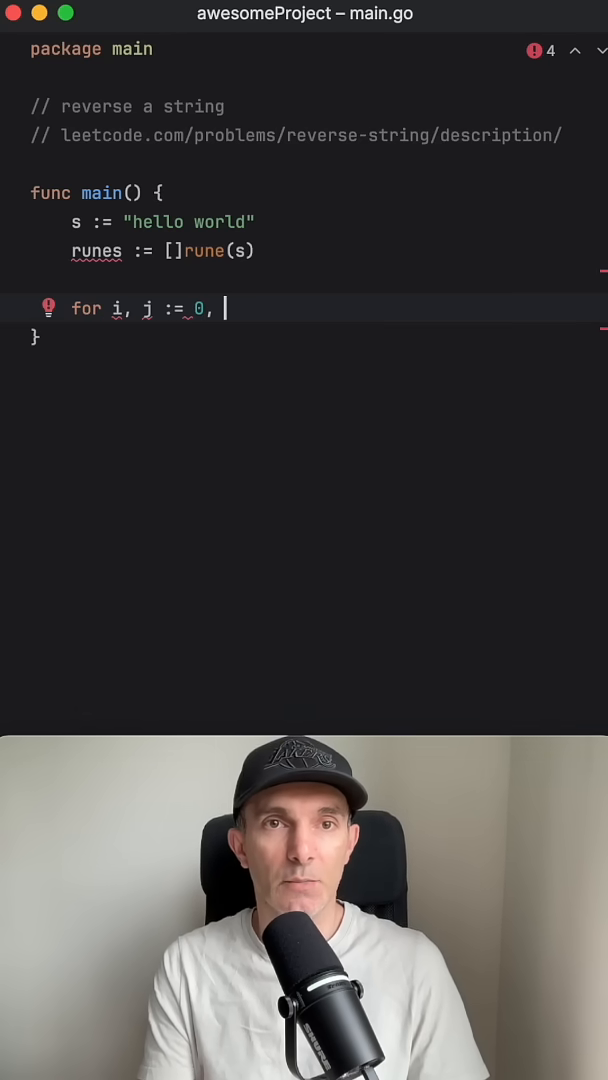
type("len()")
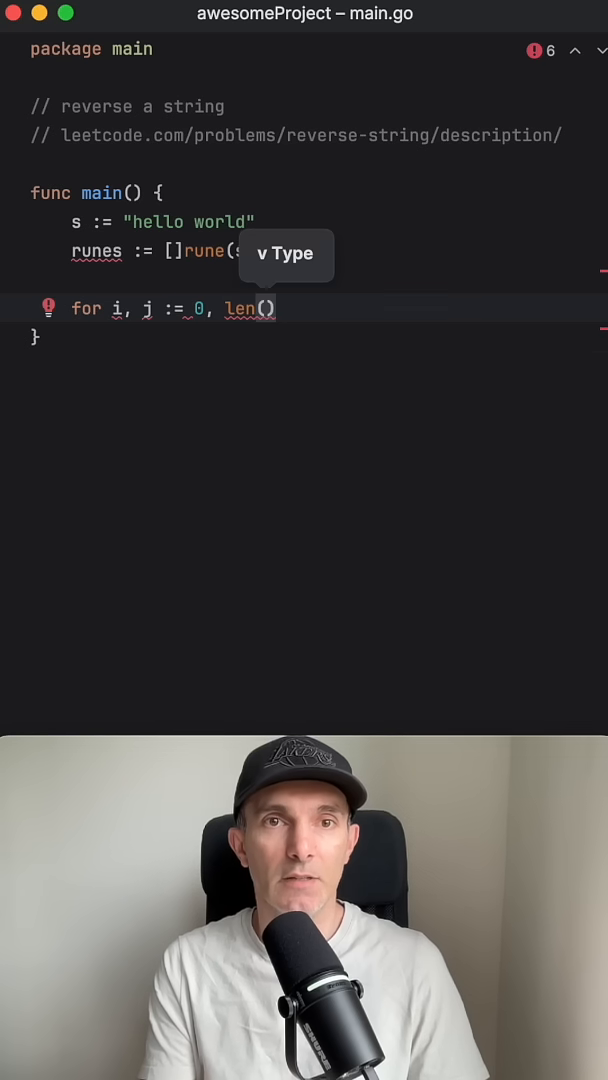
type("runes)-1")
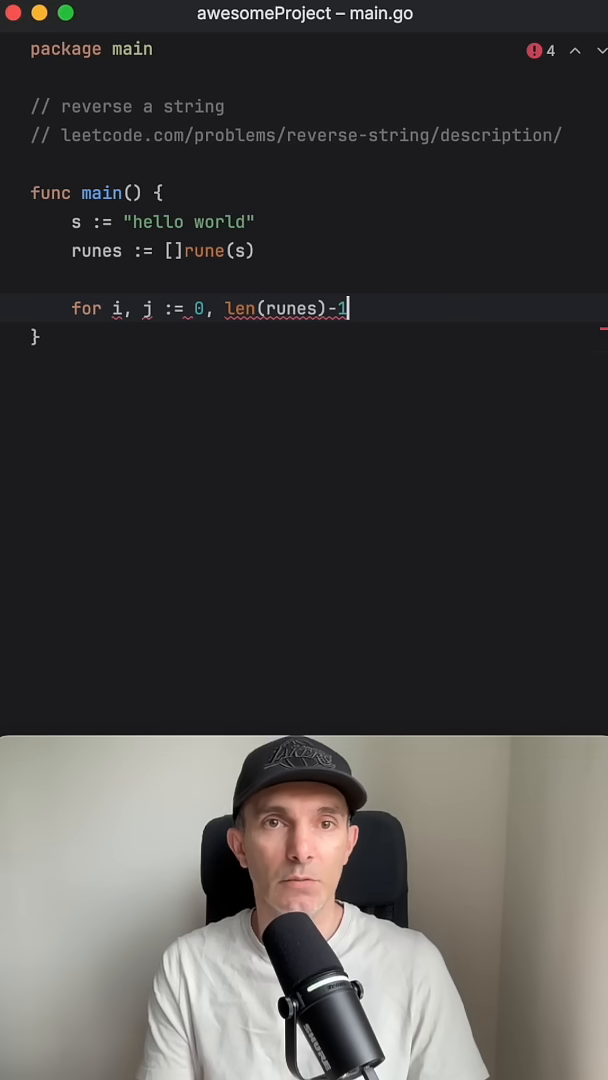
type("; i < j; i")
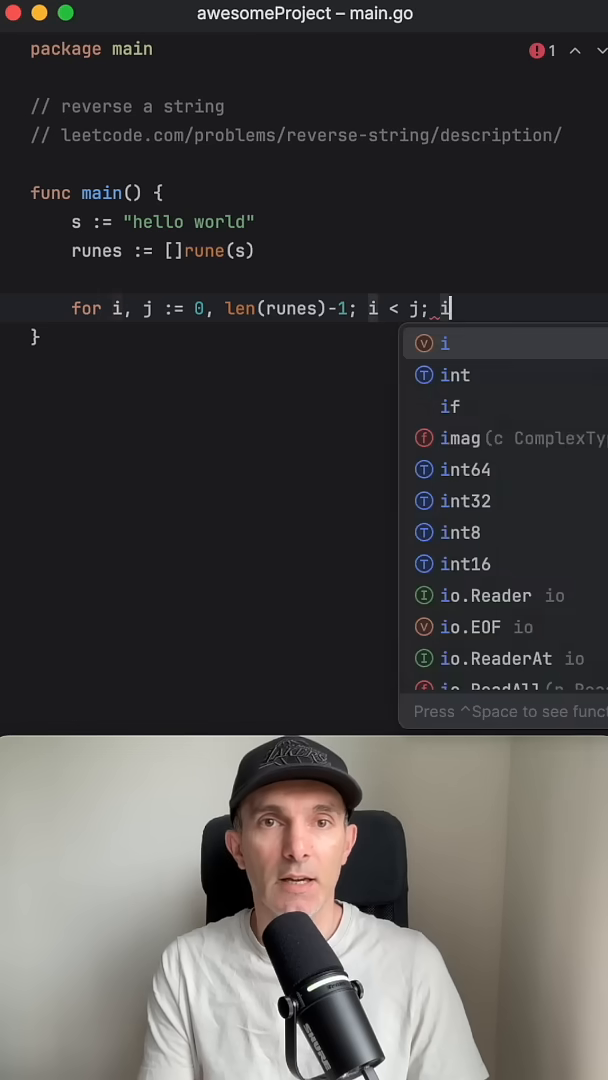
type(", j = i+1, j-1 {")
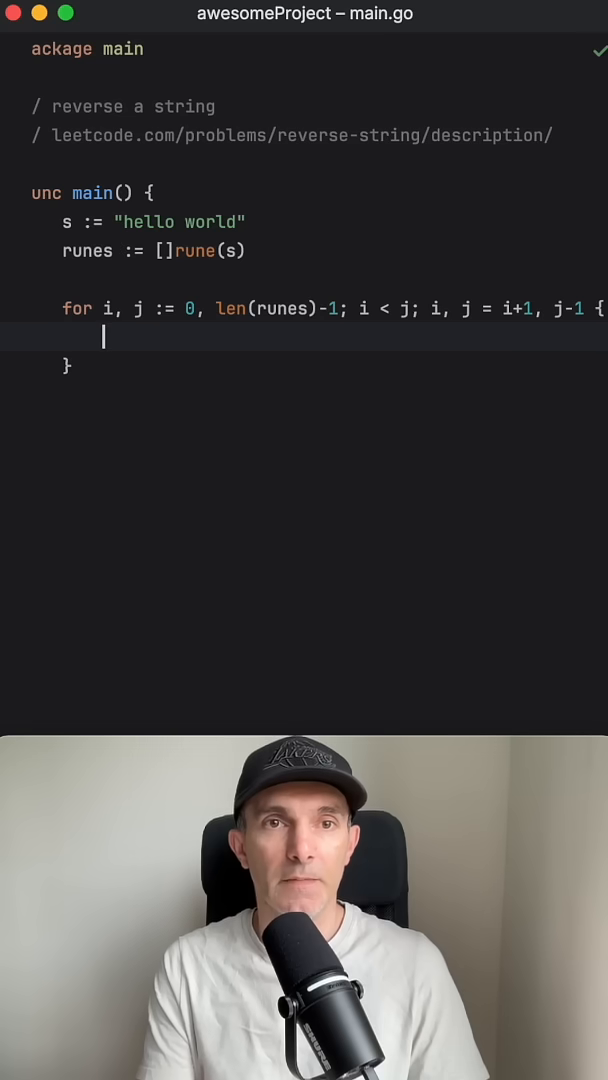
Swap runes[i], runes[j] = runes[j], runes[i] in the loop body.
type("ru")
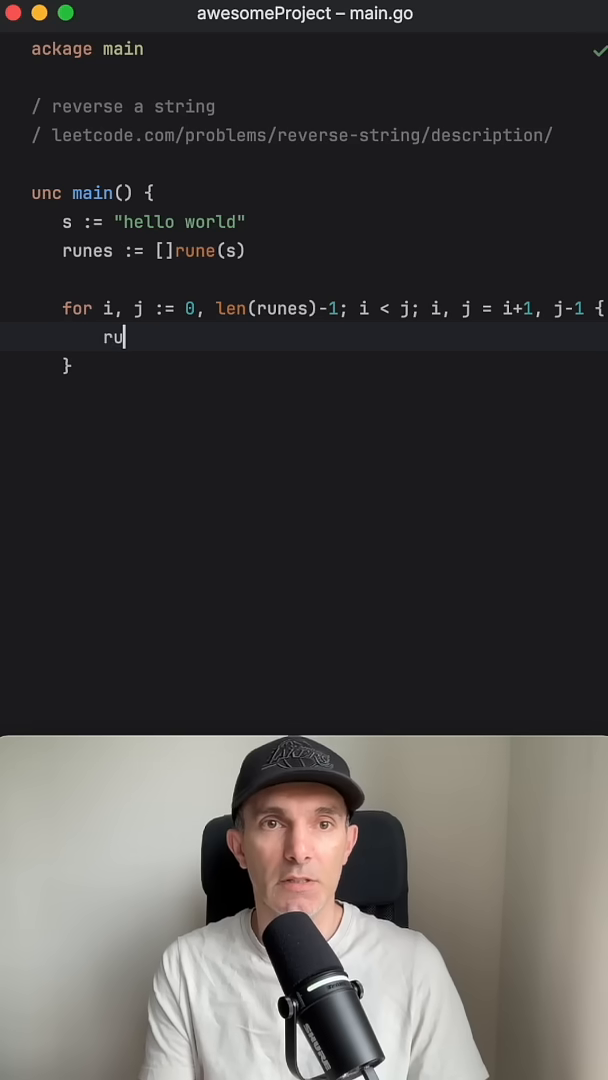
type("nes[i]")
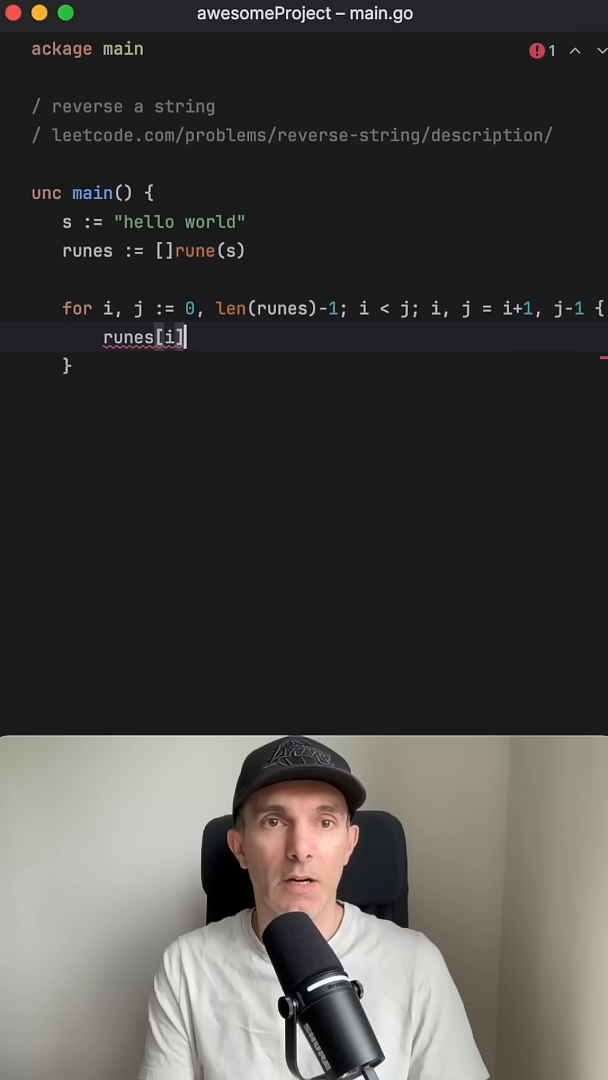
type(", runes[]")
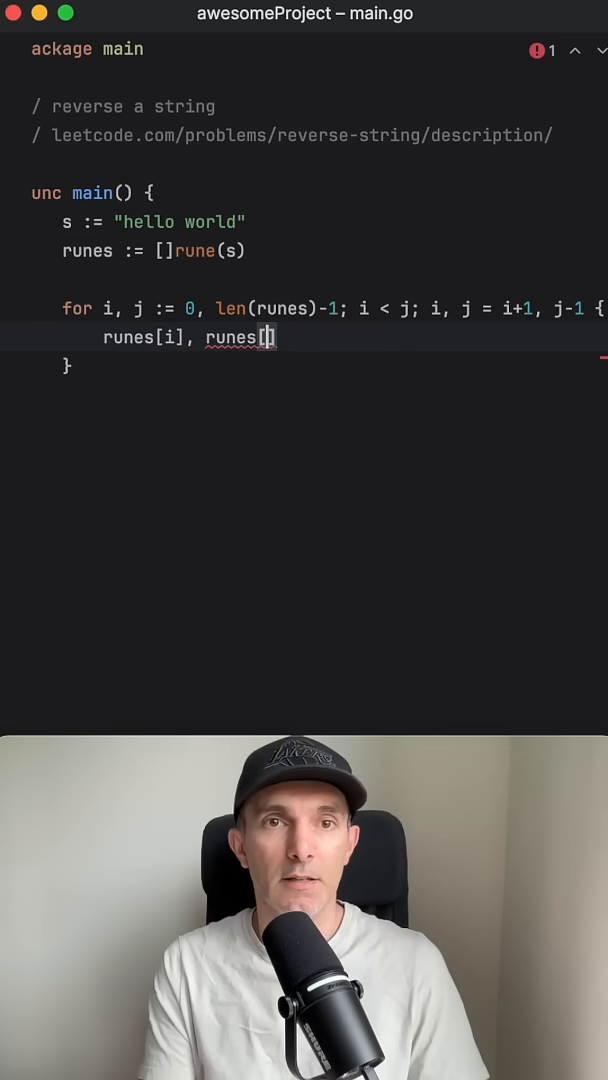
type("j] =")
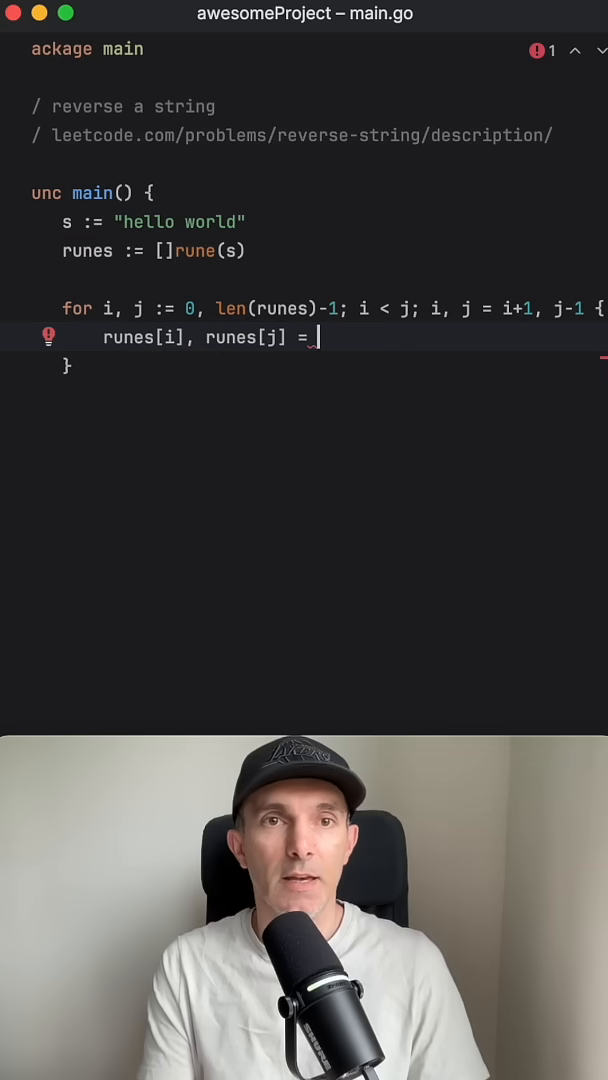
type("runes[j], runes[j]")
type("fmt.Println(runes")
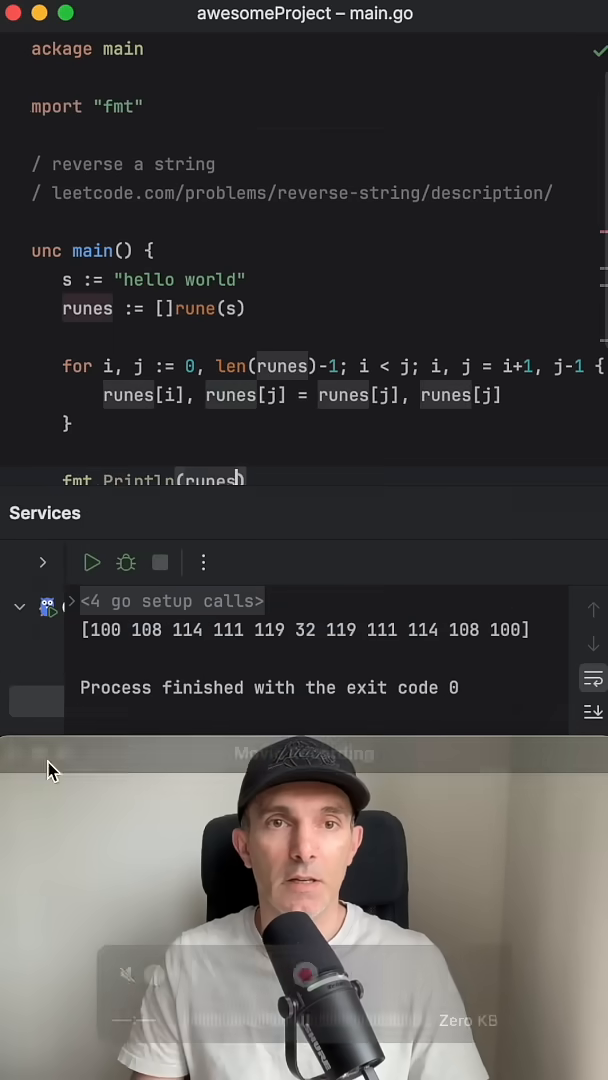
Wrap runes in string() within fmt.Println so the output prints as text.
type("string(")
left_click(178, 280)
type("!ç")
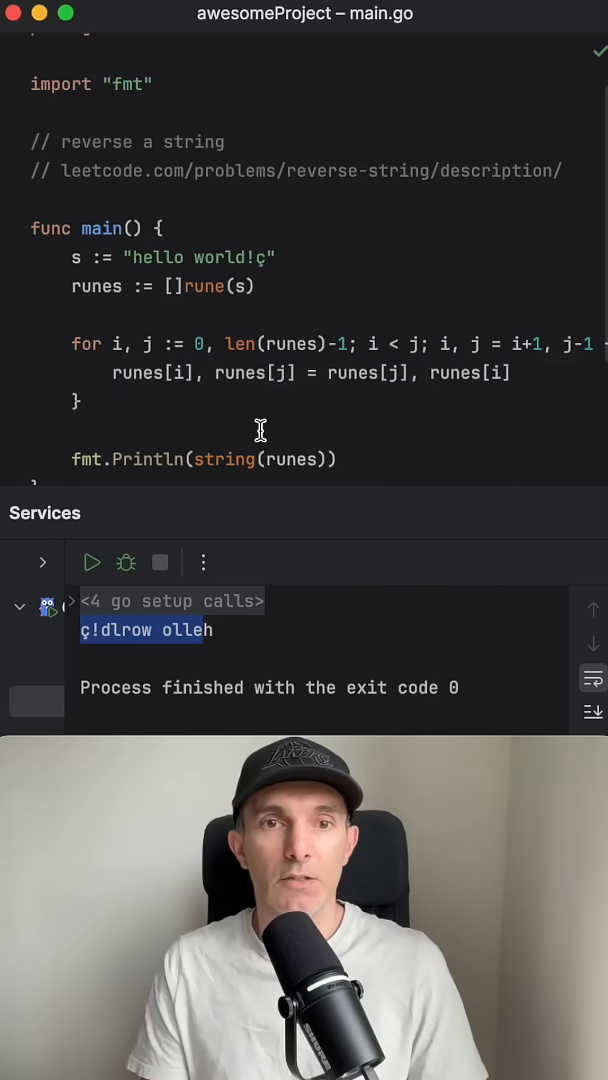
mouse_move(278, 424)
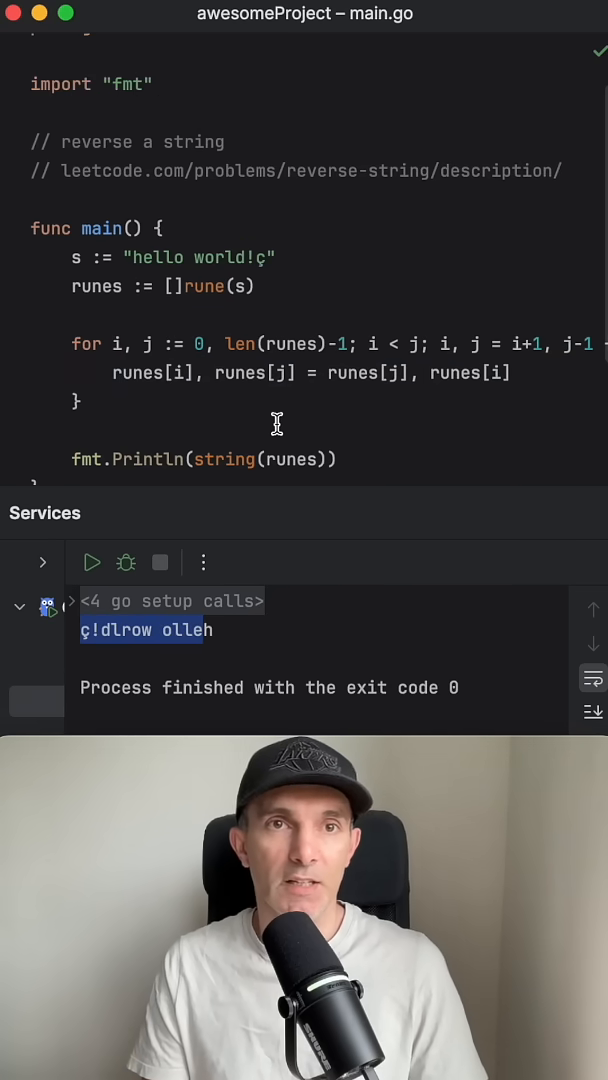